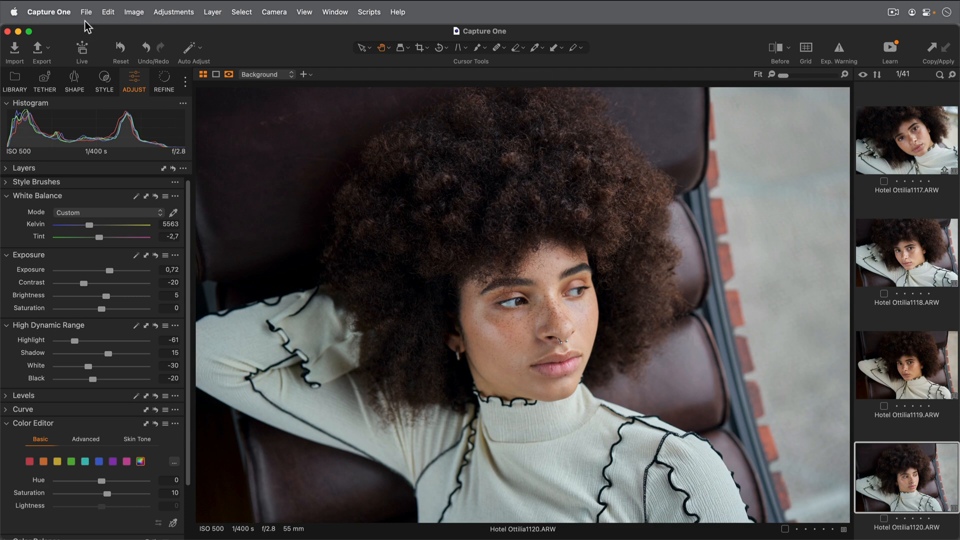
# Set up a new catalog named '2022 Catalog' in the Capture One Catalogs folder
pyautogui.click(87, 12)
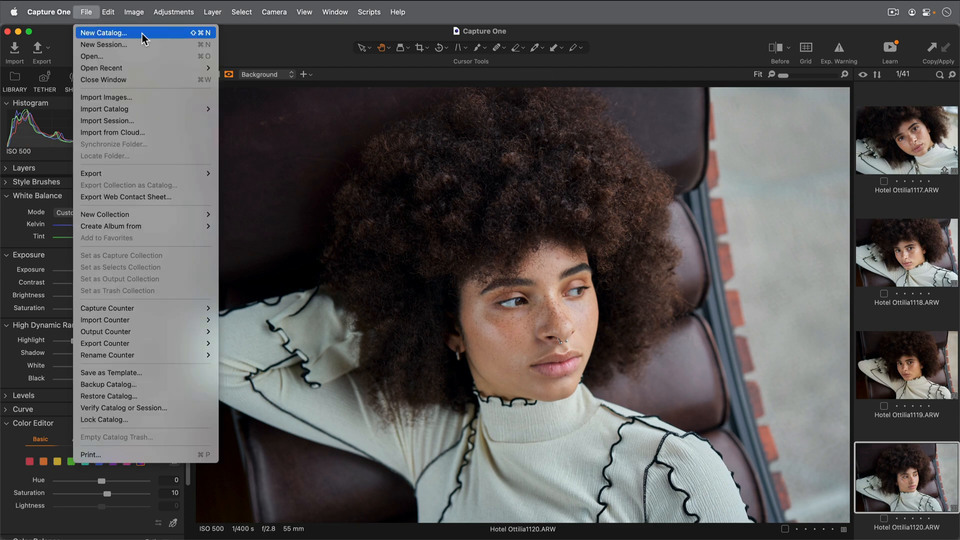
pyautogui.click(104, 32)
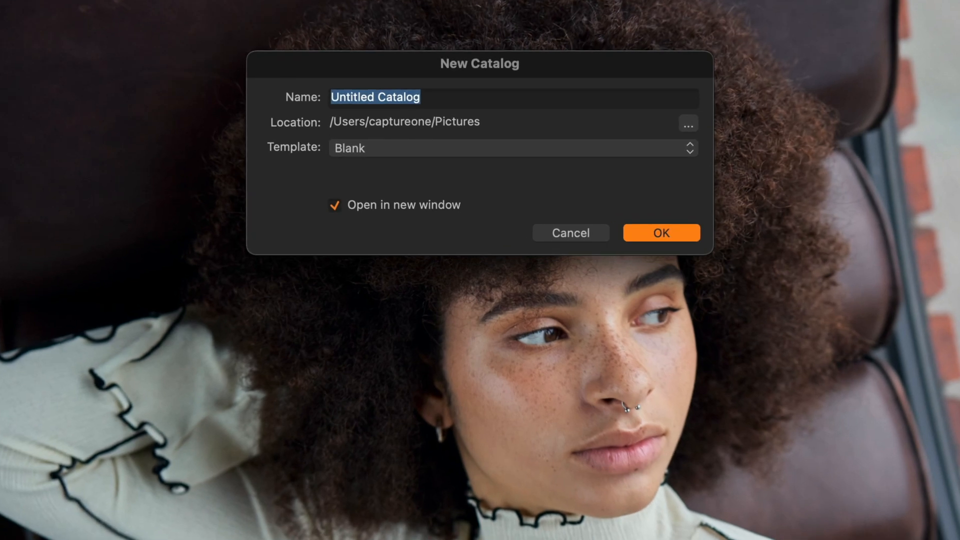
pyautogui.write('2022 Catalog')
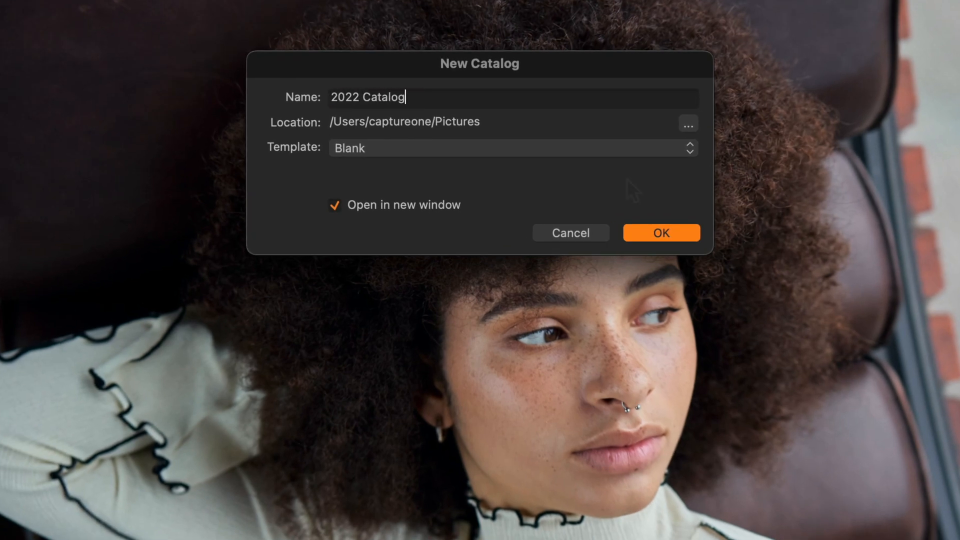
pyautogui.click(687, 123)
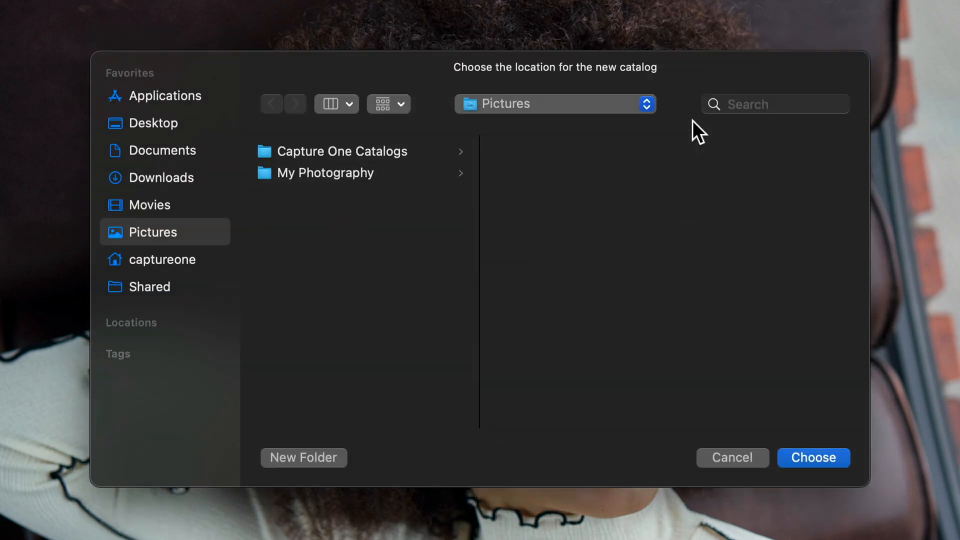
pyautogui.click(342, 151)
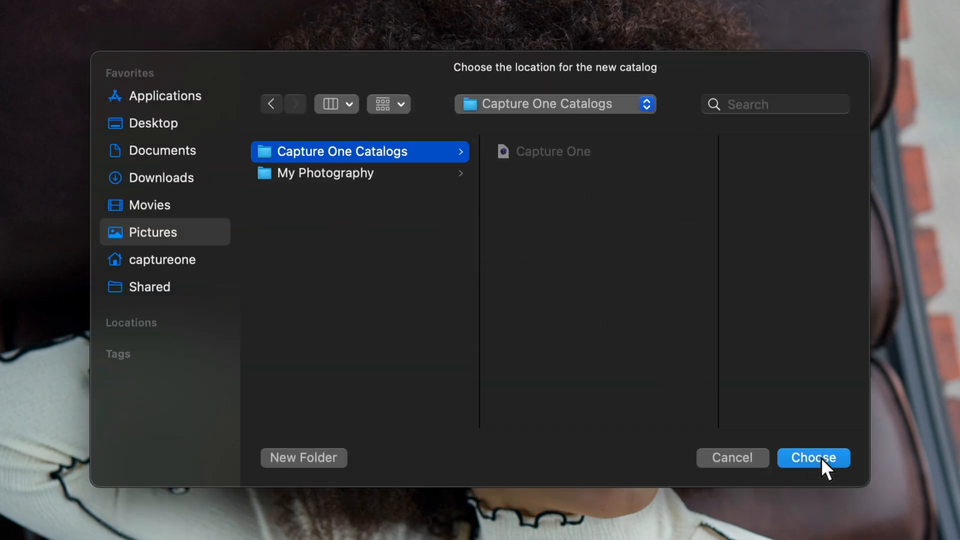
pyautogui.click(814, 458)
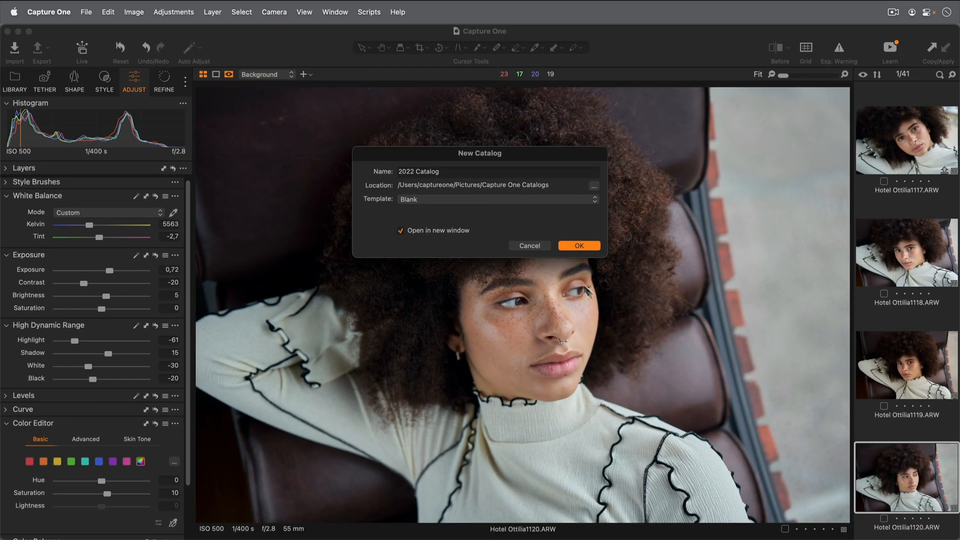
# Confirm the New Catalog dialog to create and open the empty 2022 Catalog
pyautogui.click(578, 246)
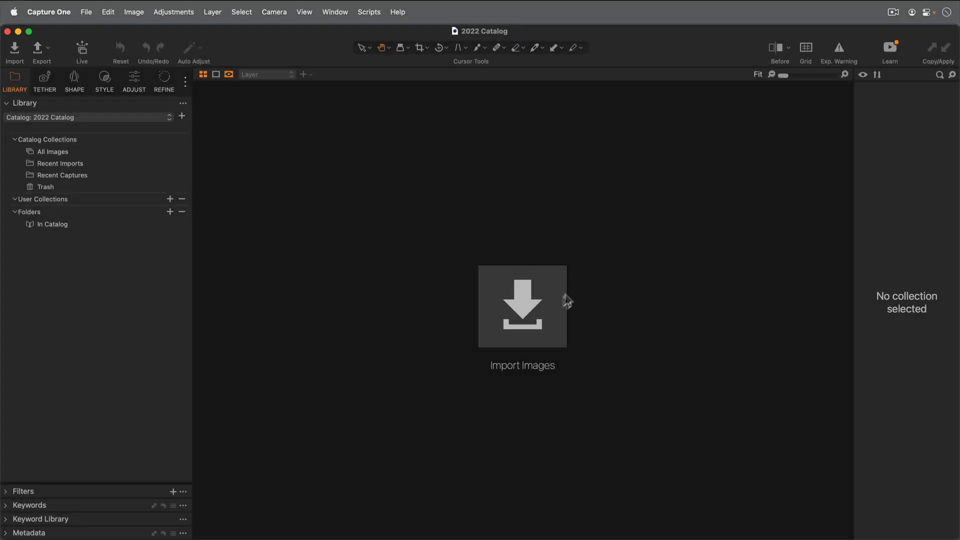
# Start an import and choose My Photography > Iceland as the source folder
pyautogui.click(522, 306)
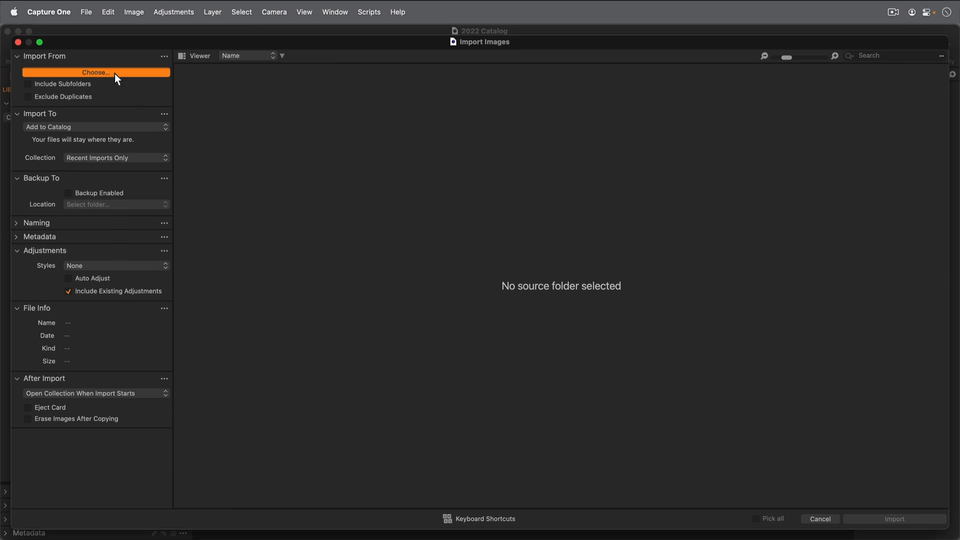
pyautogui.click(96, 72)
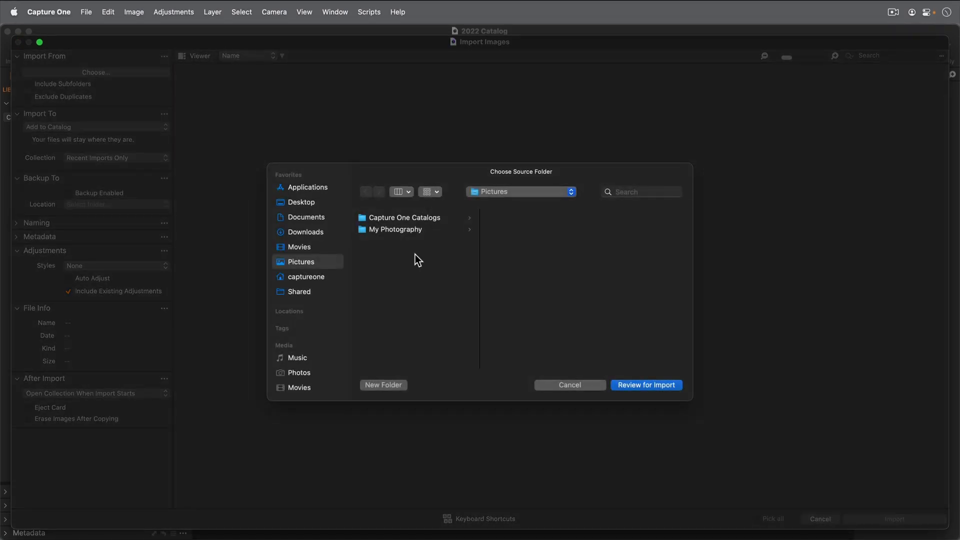
pyautogui.click(395, 229)
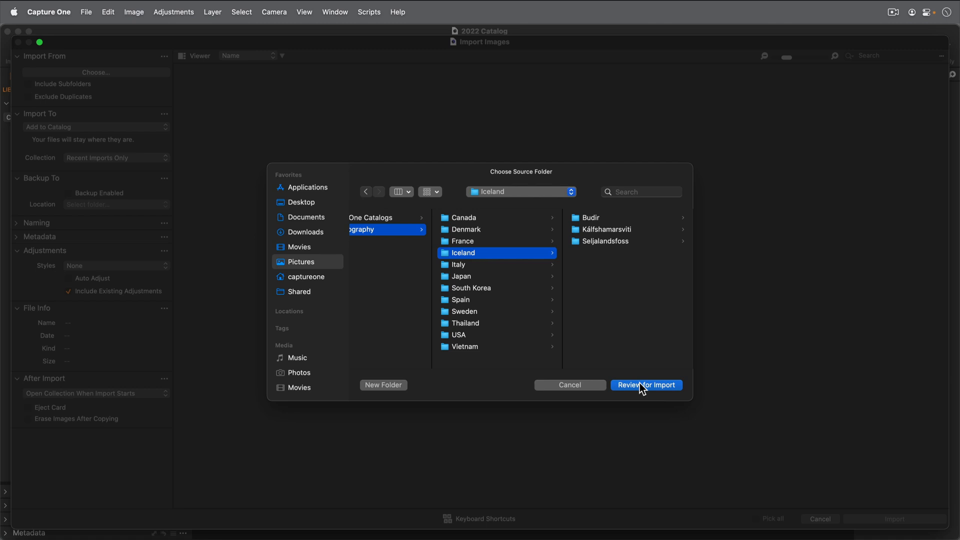
pyautogui.click(646, 385)
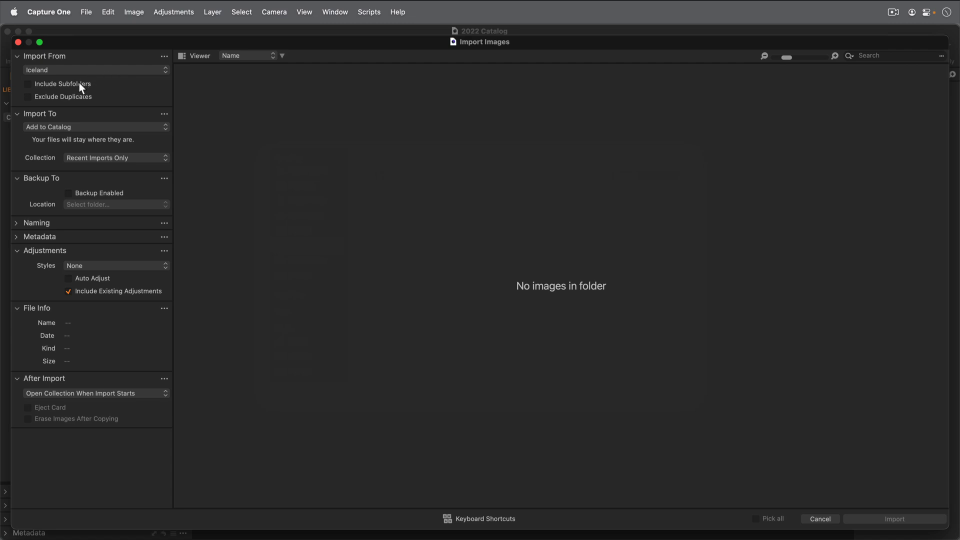
# Include subfolders, pick all 60 Iceland images and import them
pyautogui.click(28, 84)
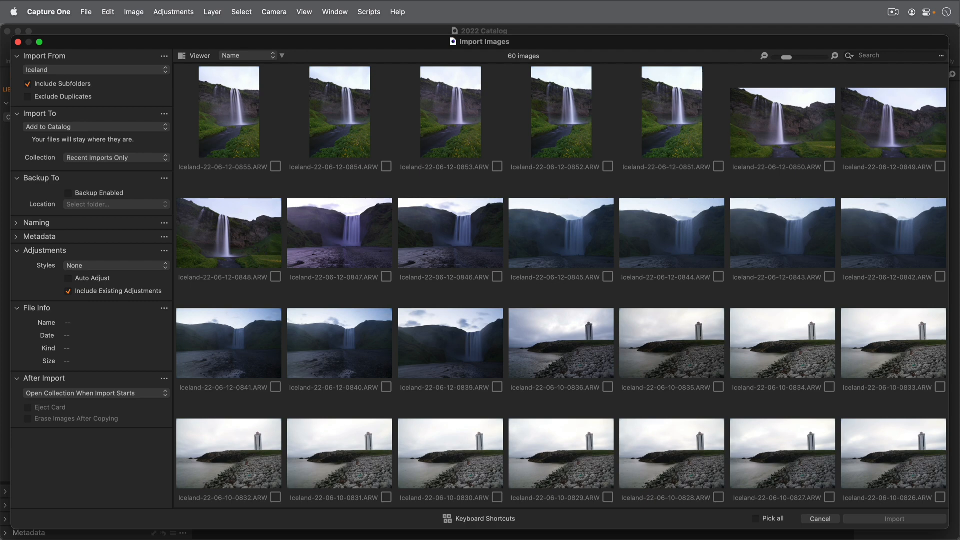
pyautogui.click(772, 518)
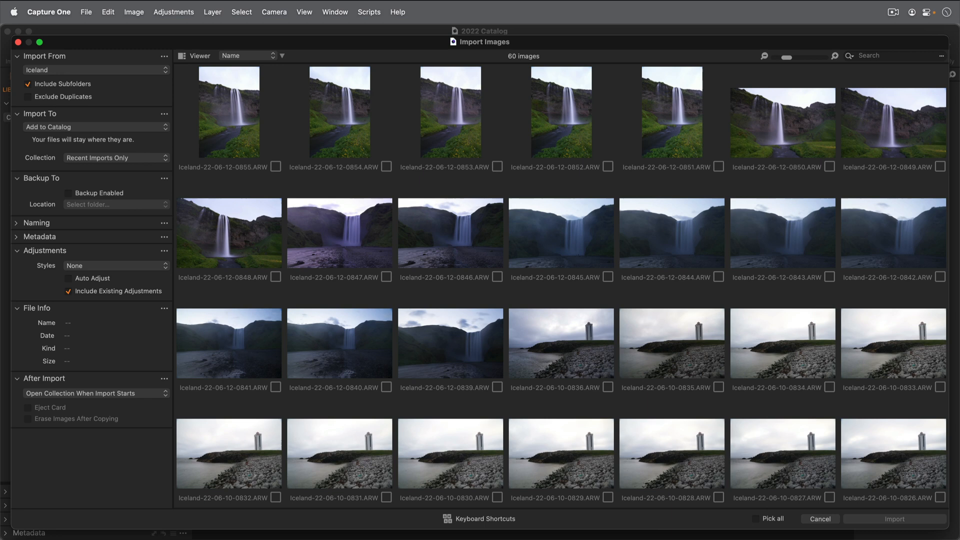
pyautogui.click(773, 519)
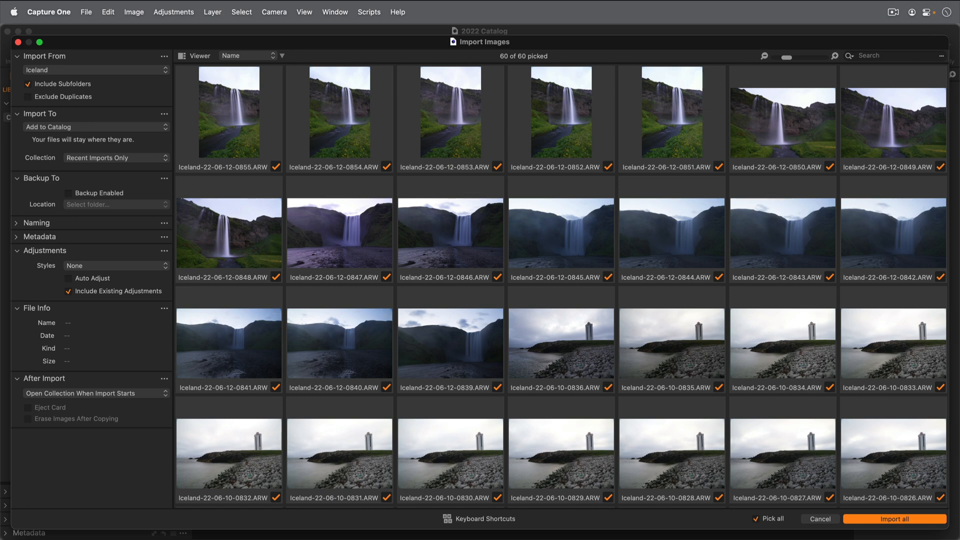
pyautogui.moveTo(190, 149)
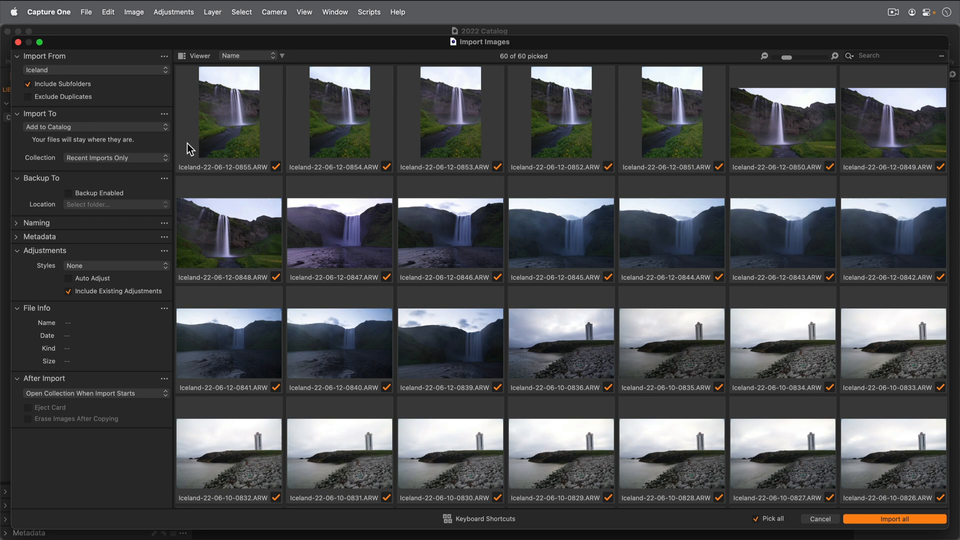
pyautogui.click(95, 129)
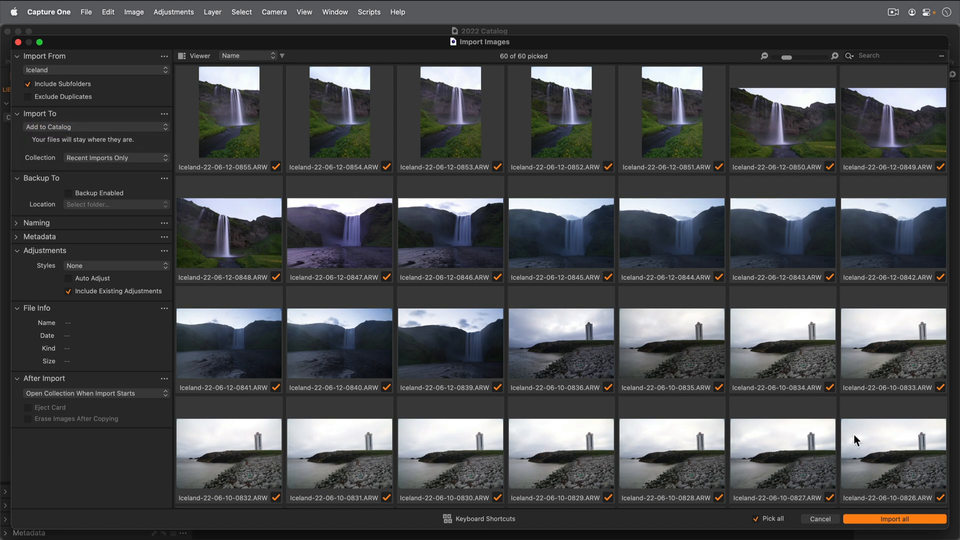
pyautogui.click(894, 519)
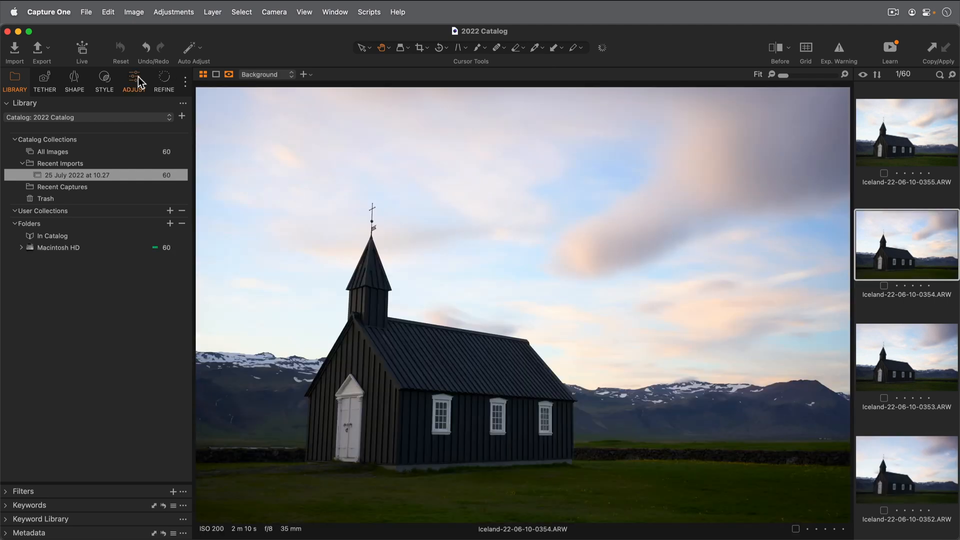
# Set the church photo's Exposure to 0.31 and Highlight to -28, then return to Library
pyautogui.click(133, 80)
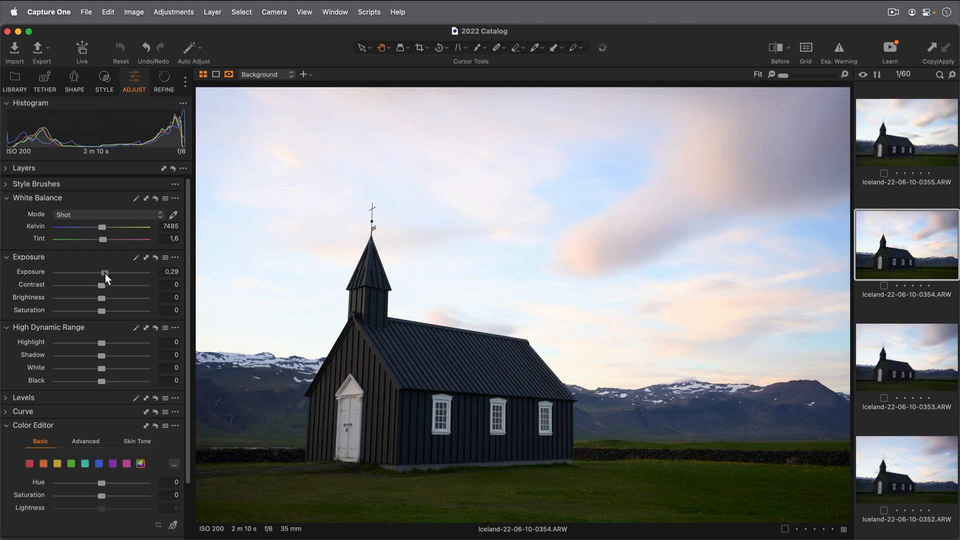
pyautogui.moveTo(103, 342); pyautogui.dragTo(90, 342)
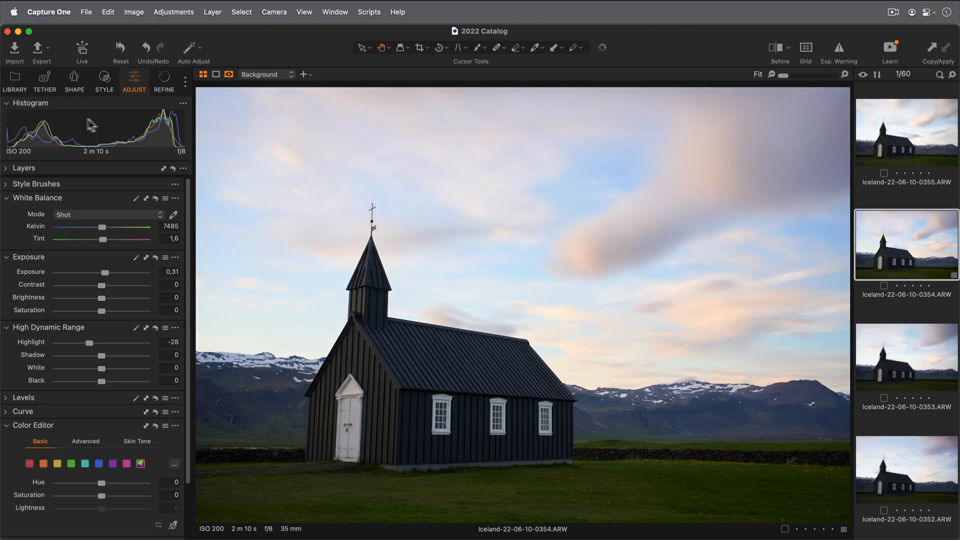
pyautogui.click(14, 80)
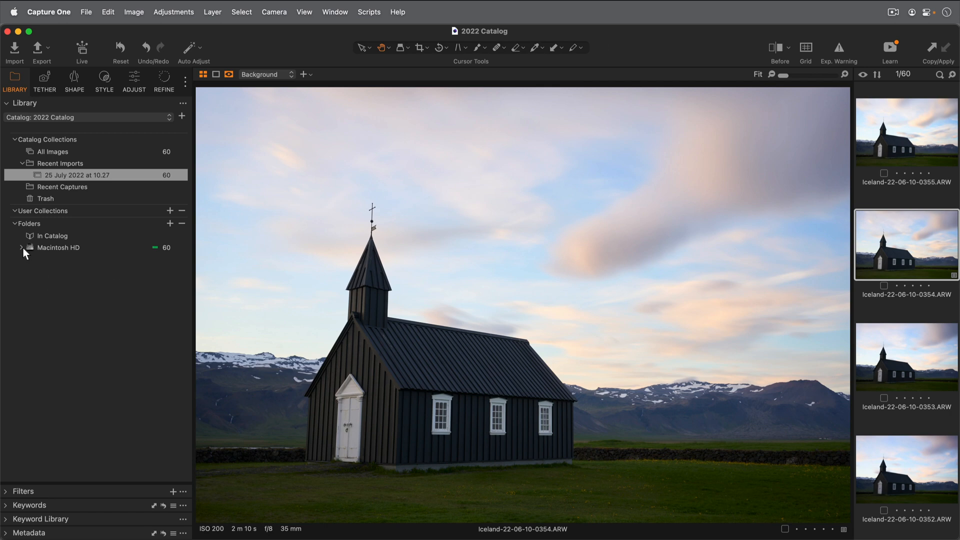
# Expand the folder tree to Iceland's subfolders and begin a new user collection
pyautogui.click(21, 248)
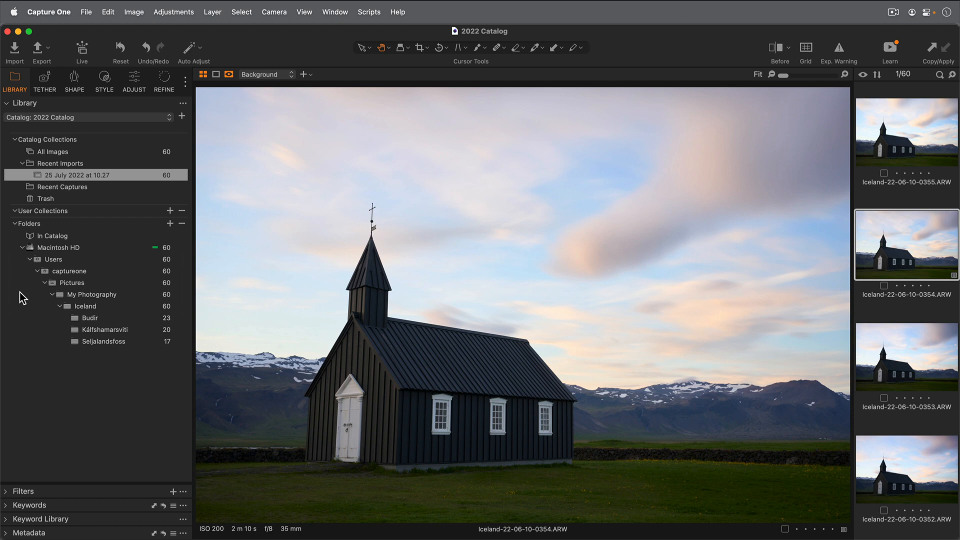
pyautogui.click(169, 211)
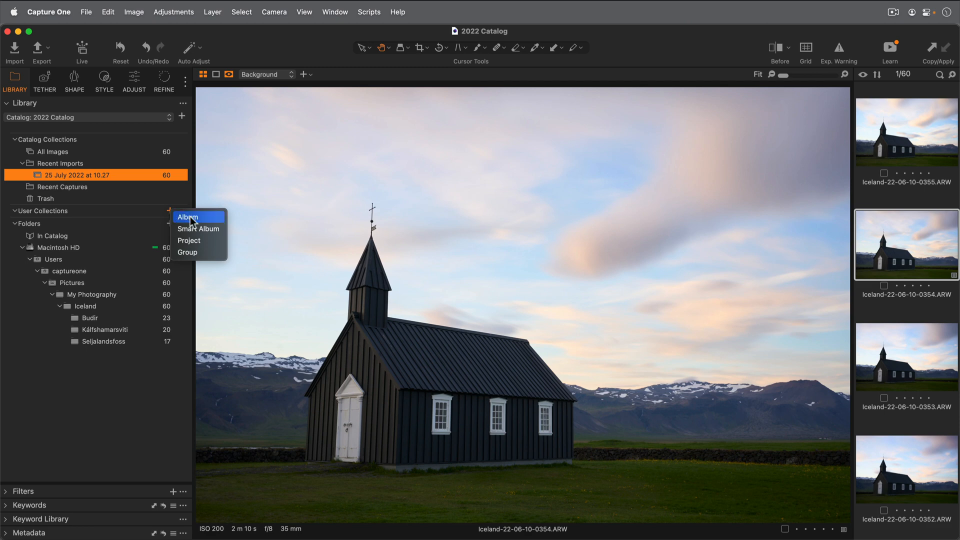
# Create a user collection album named 'Iceland'
pyautogui.click(187, 216)
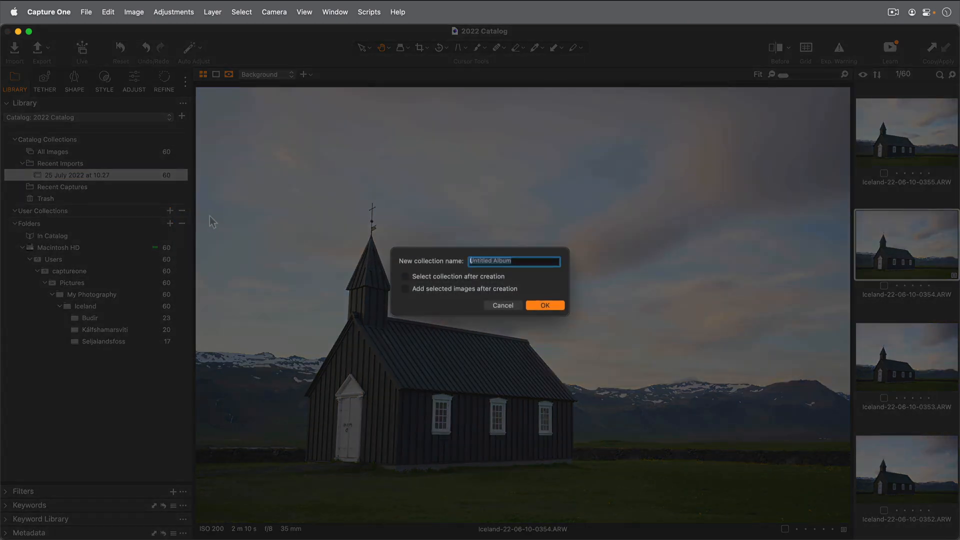
pyautogui.write('Iceland')
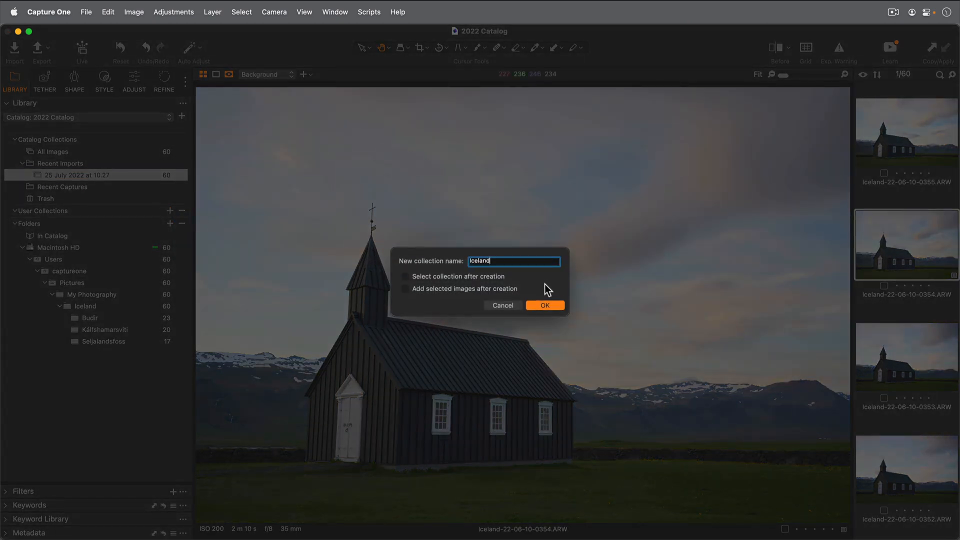
pyautogui.click(544, 305)
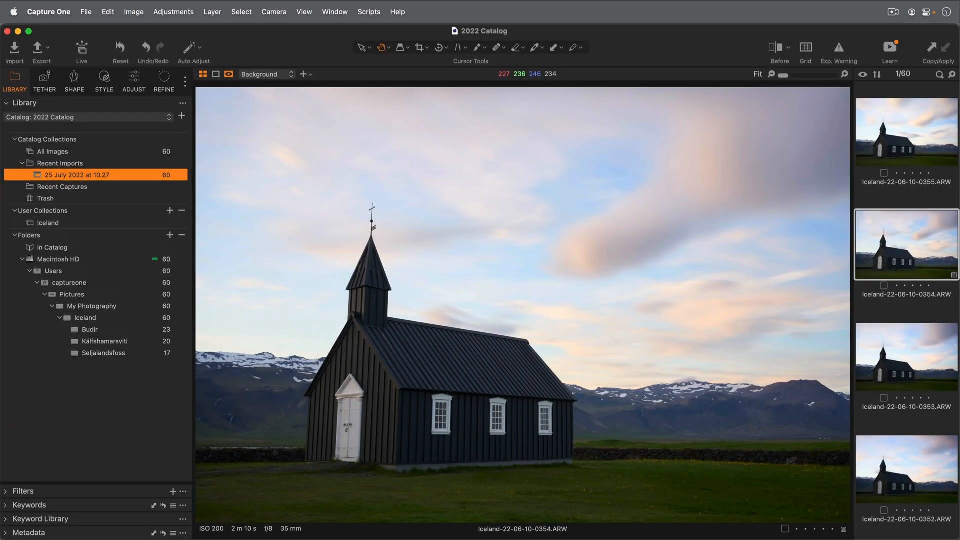
pyautogui.moveTo(202, 225)
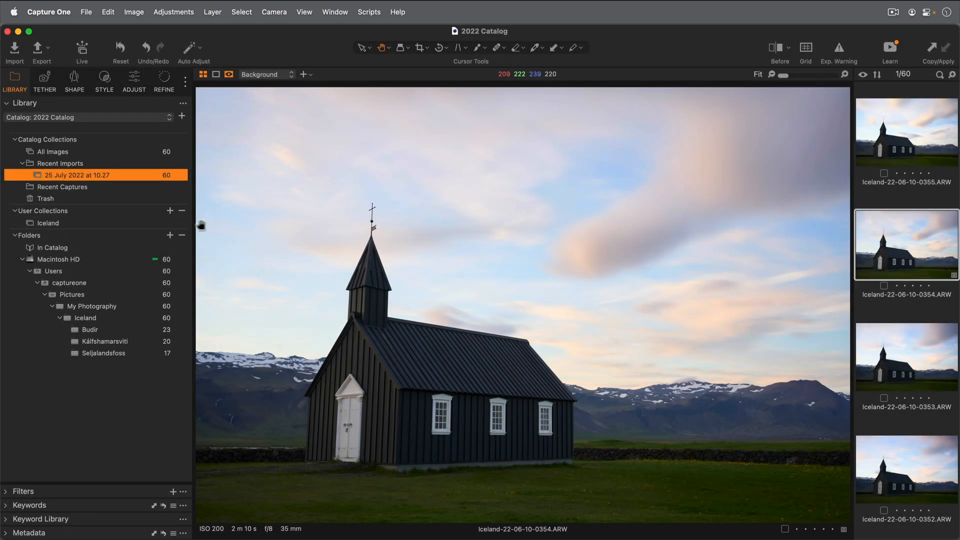
# Create a 'Travels' group holding the Iceland album and expand it
pyautogui.click(170, 212)
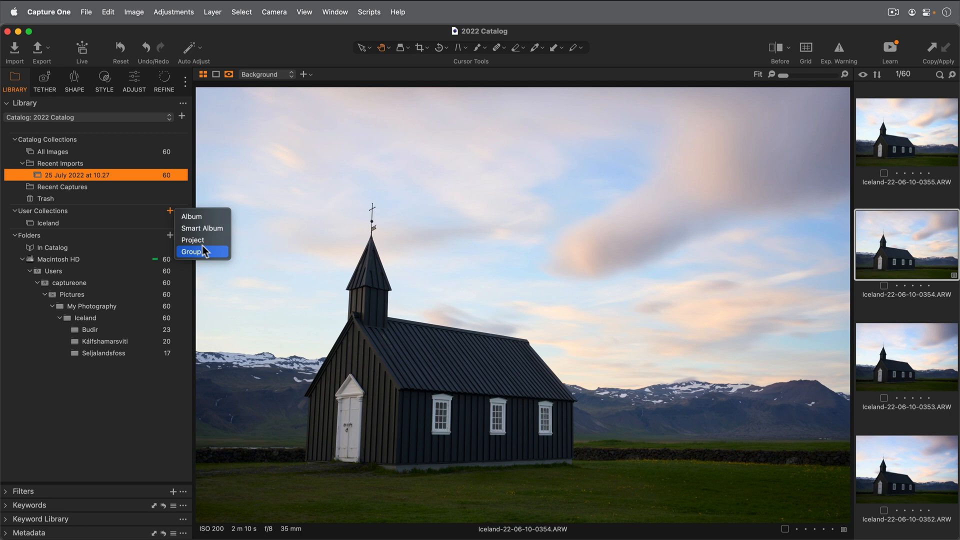
pyautogui.click(191, 252)
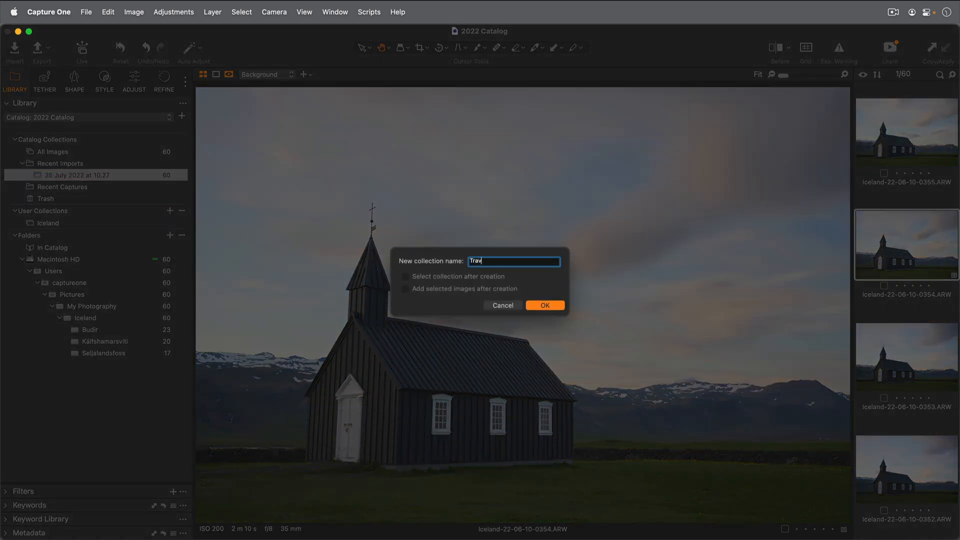
pyautogui.click(543, 305)
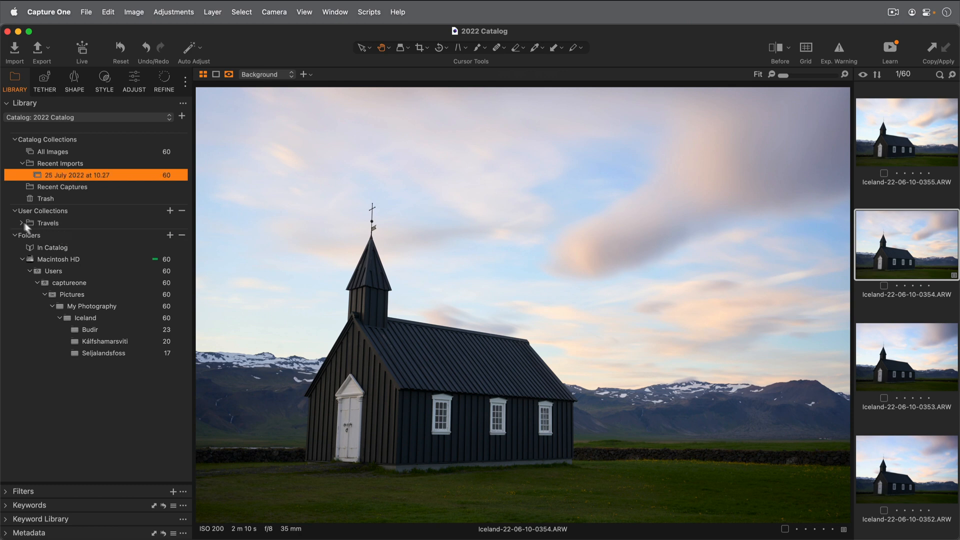
pyautogui.click(38, 223)
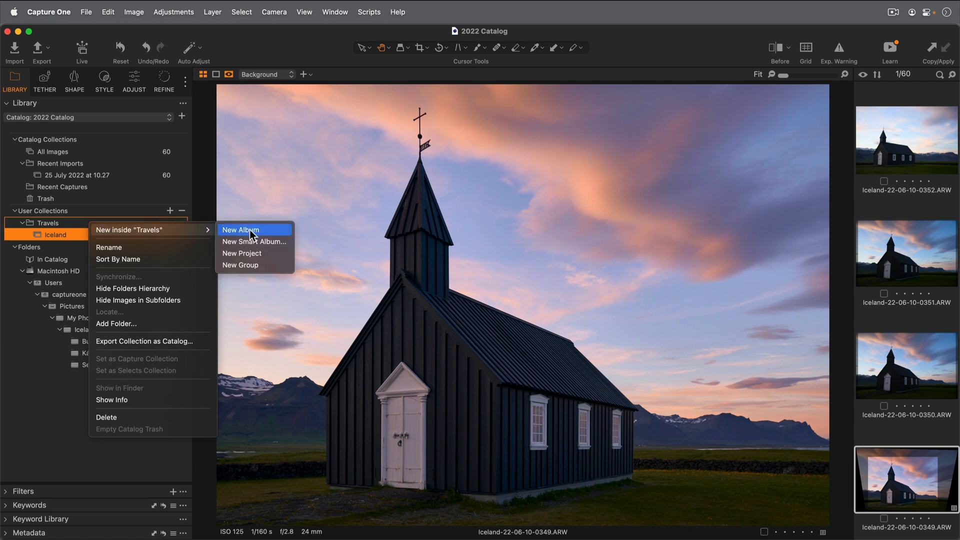
# Add an 'England' album inside Travels and open the import window with 75 images
pyautogui.click(241, 229)
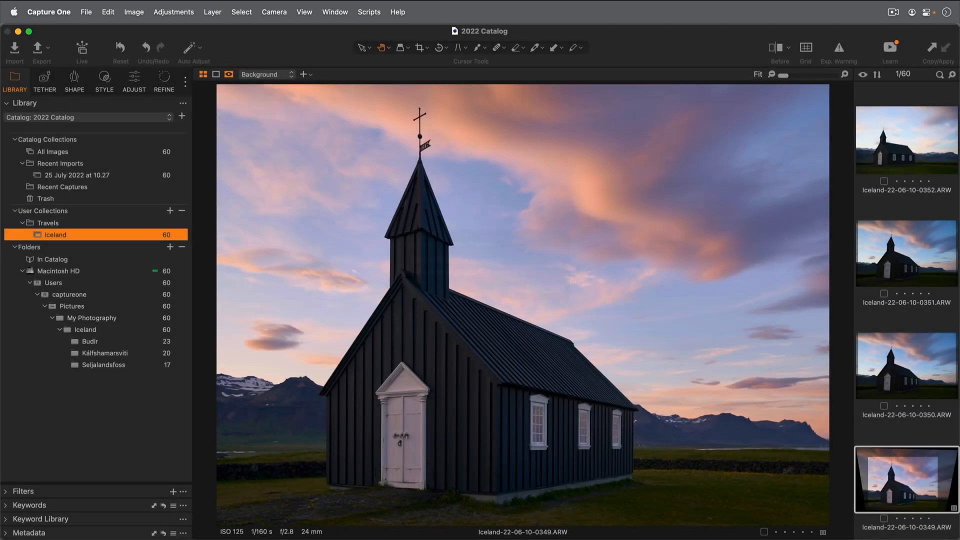
pyautogui.click(56, 246)
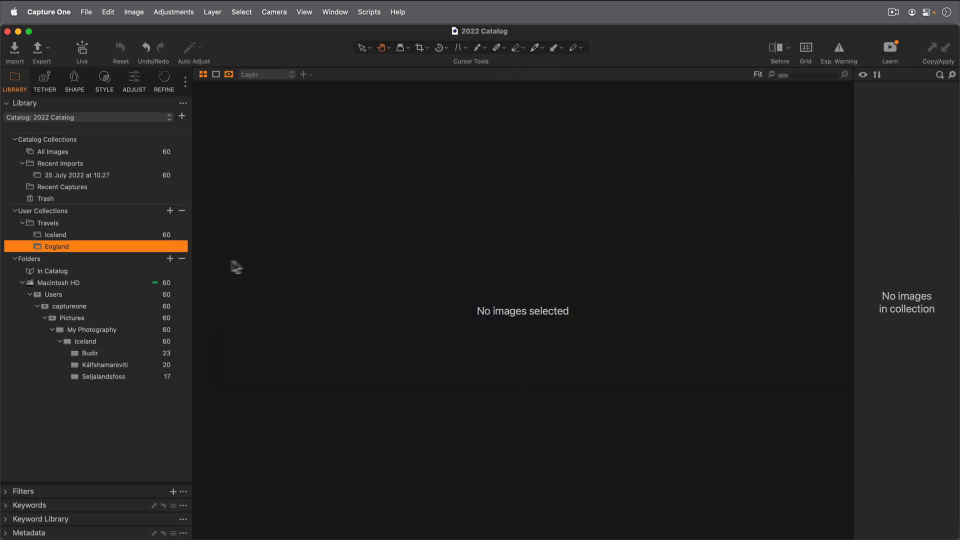
pyautogui.moveTo(253, 244)
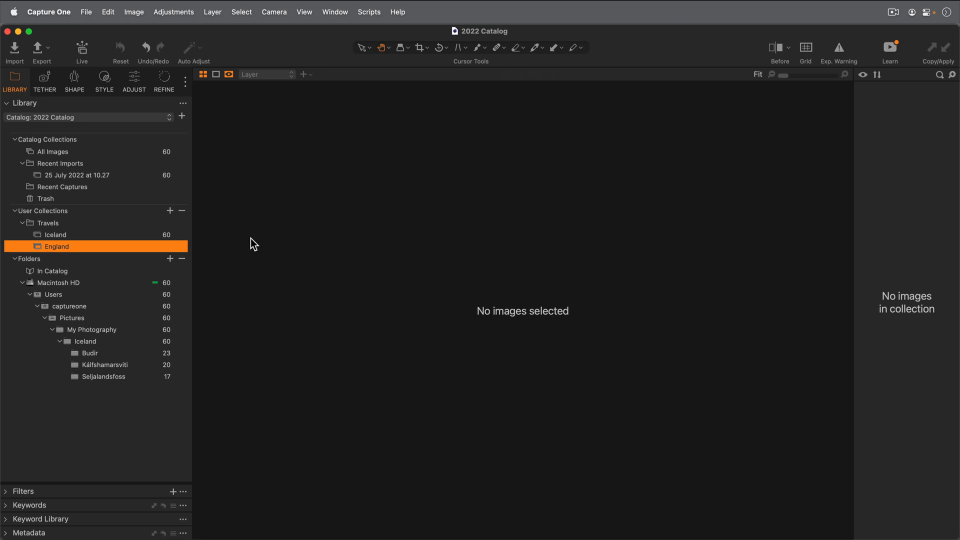
pyautogui.click(13, 50)
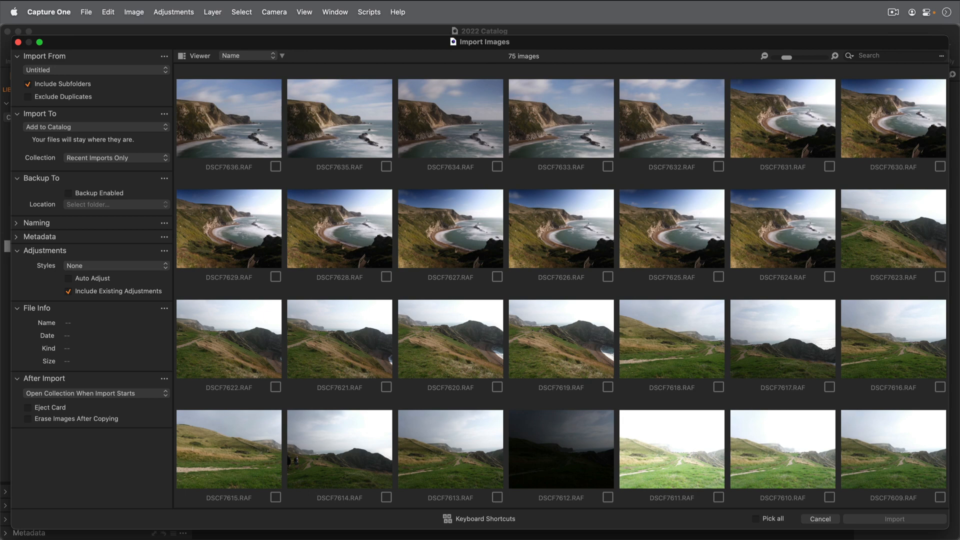
pyautogui.moveTo(145, 147)
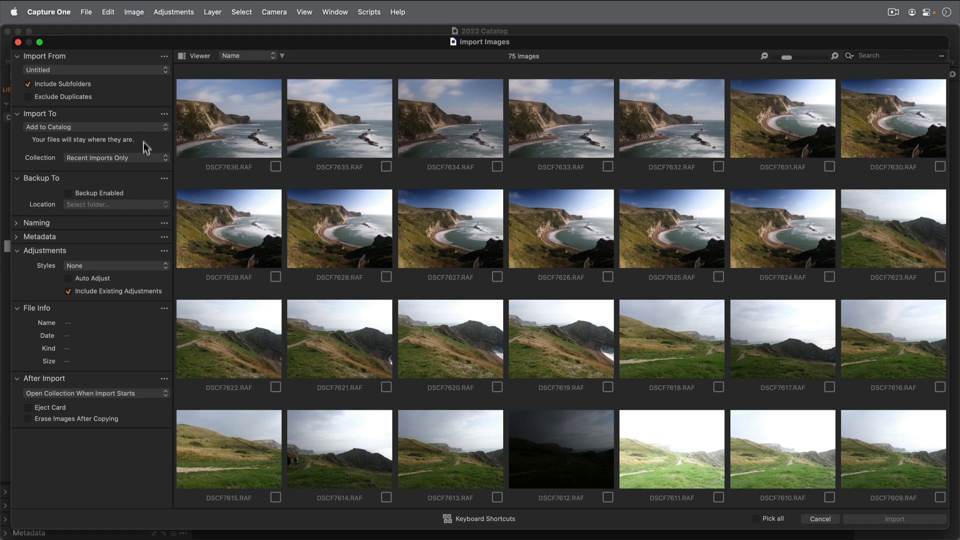
# Set imports to copy into a new 'England' folder inside My Photography
pyautogui.click(95, 126)
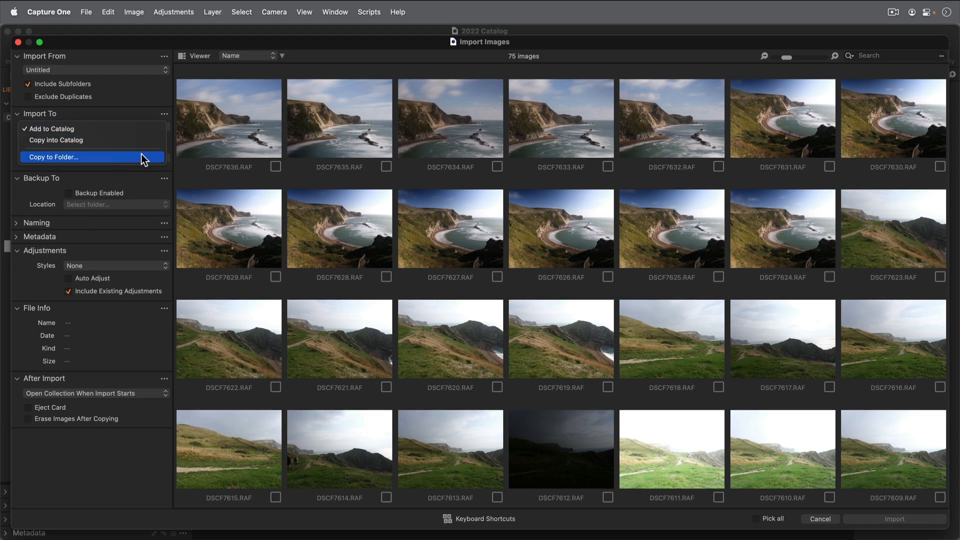
pyautogui.click(54, 156)
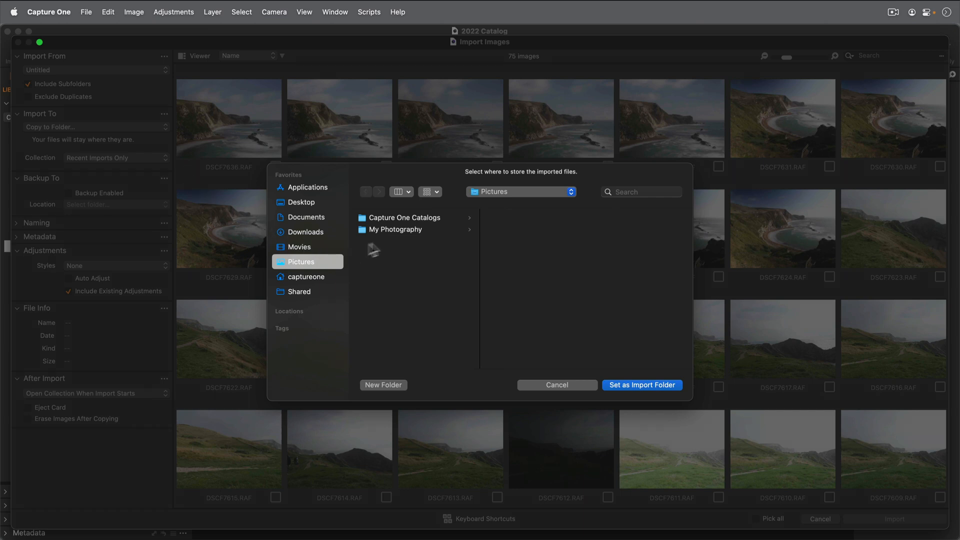
pyautogui.click(396, 229)
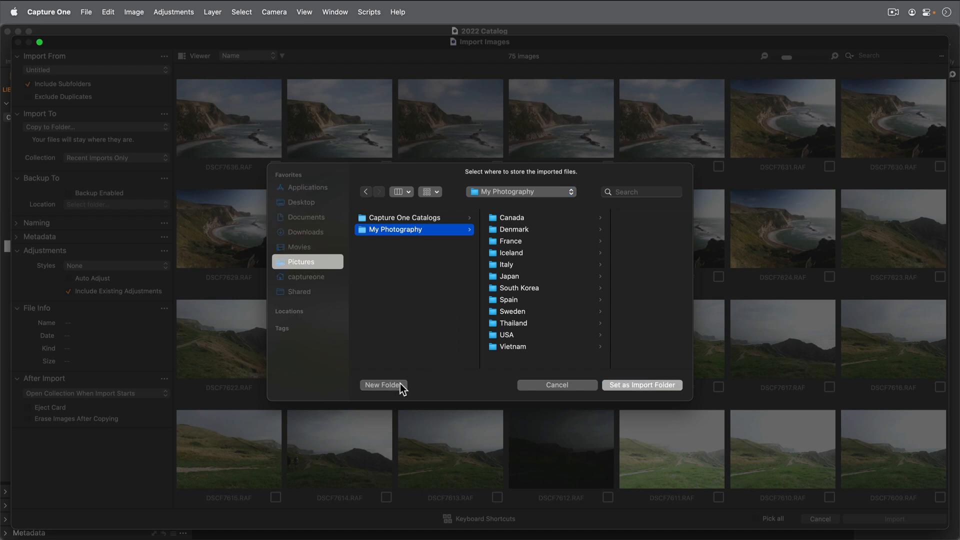
pyautogui.click(383, 385)
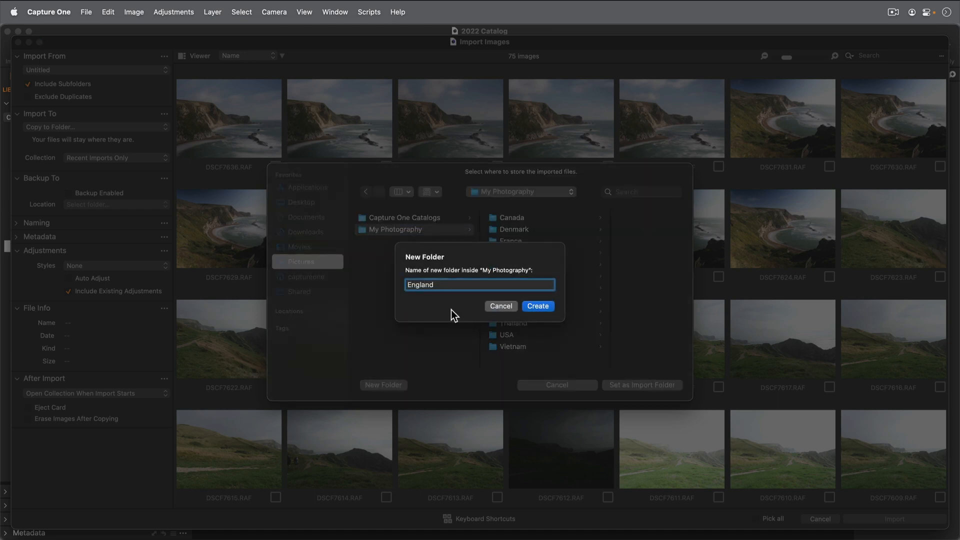
pyautogui.click(537, 306)
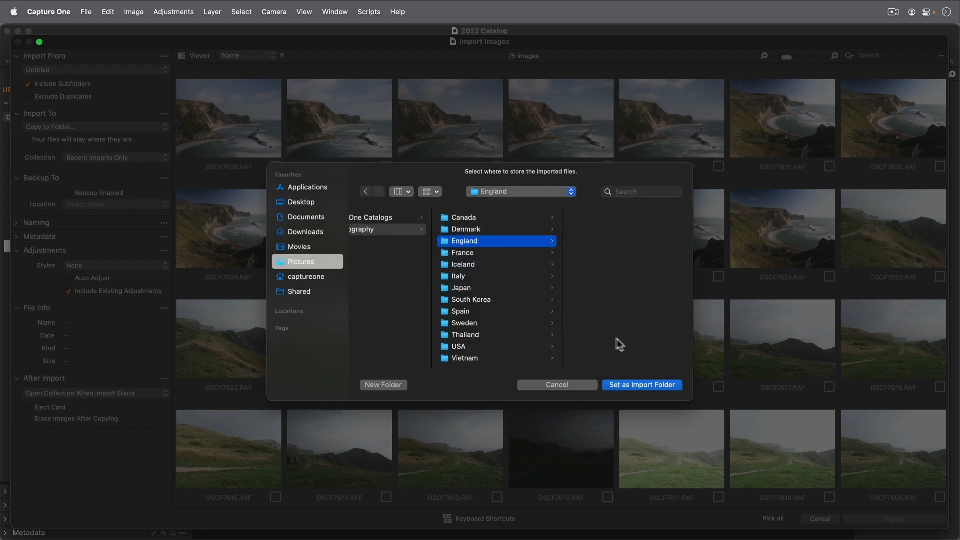
pyautogui.click(642, 385)
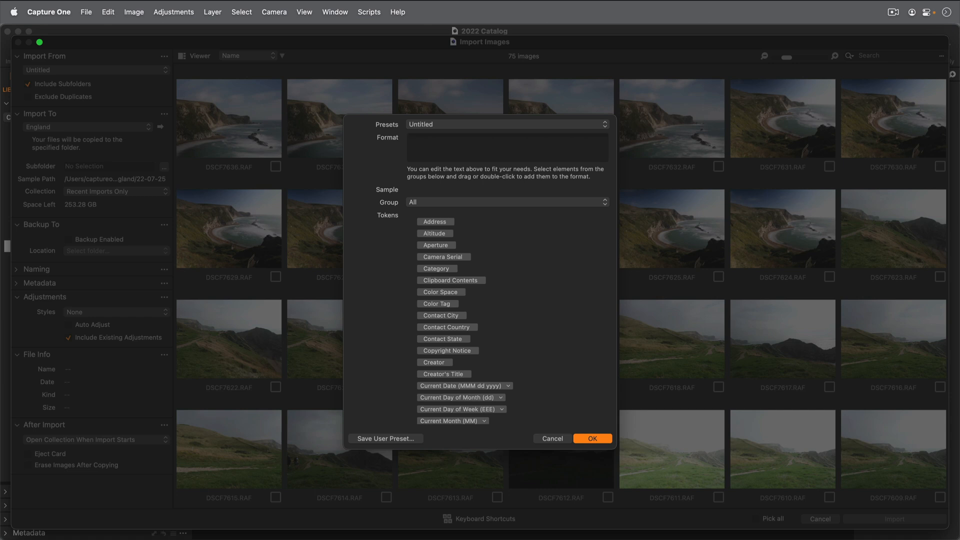
# Name import subfolders by Image Date using the yy-MM-dd format
pyautogui.click(506, 202)
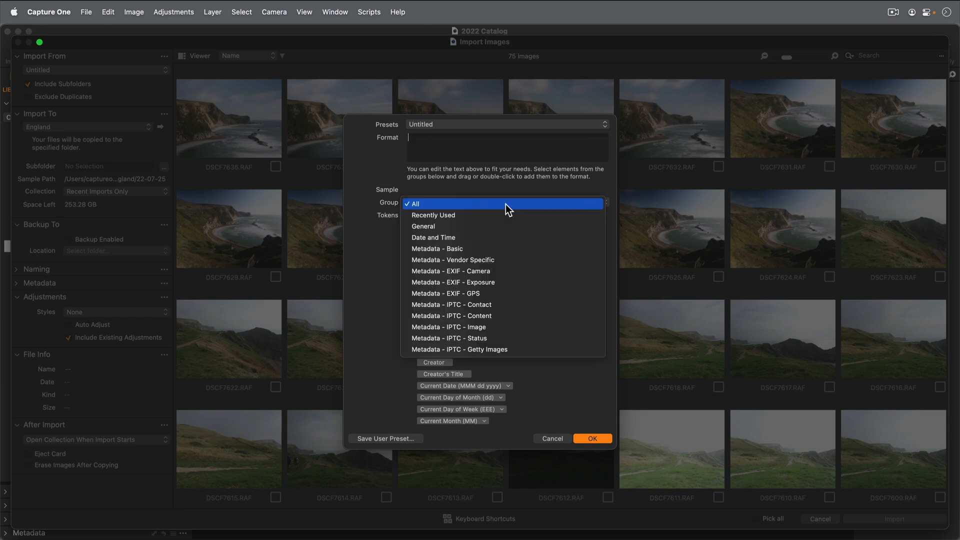
pyautogui.click(433, 237)
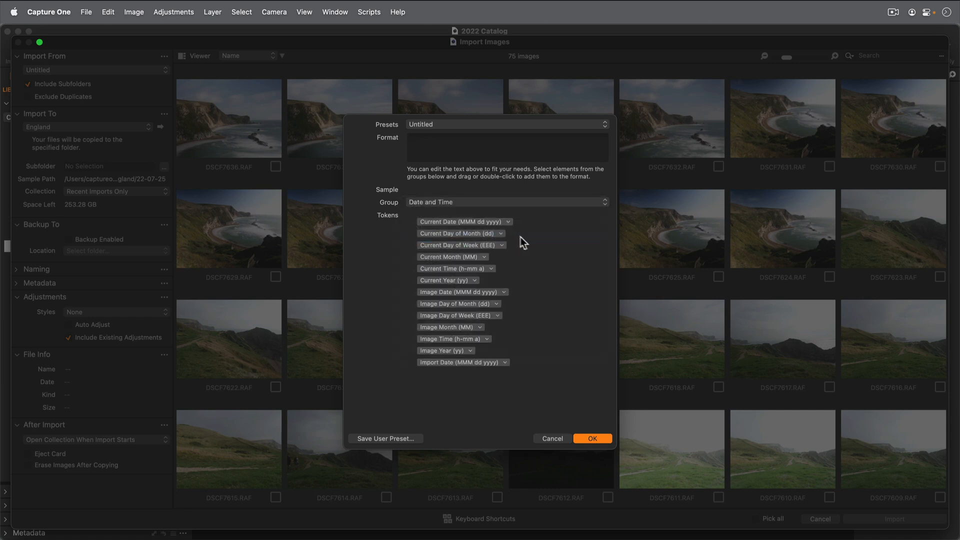
pyautogui.moveTo(462, 291); pyautogui.dragTo(502, 161)
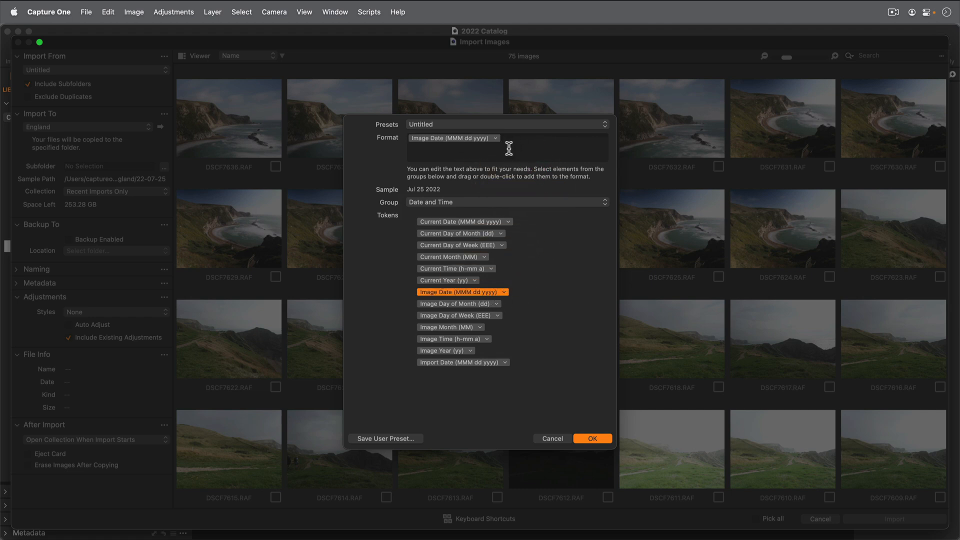
pyautogui.click(497, 137)
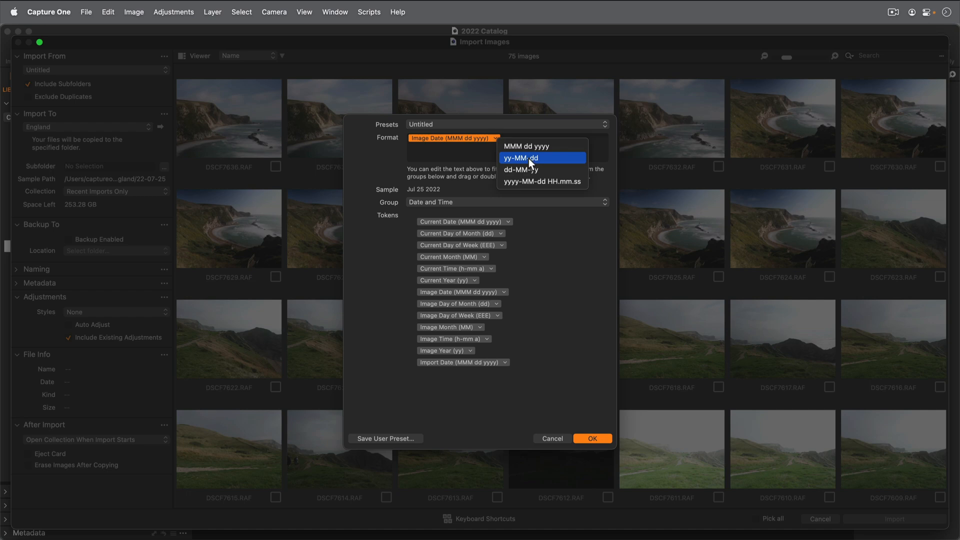
pyautogui.click(529, 158)
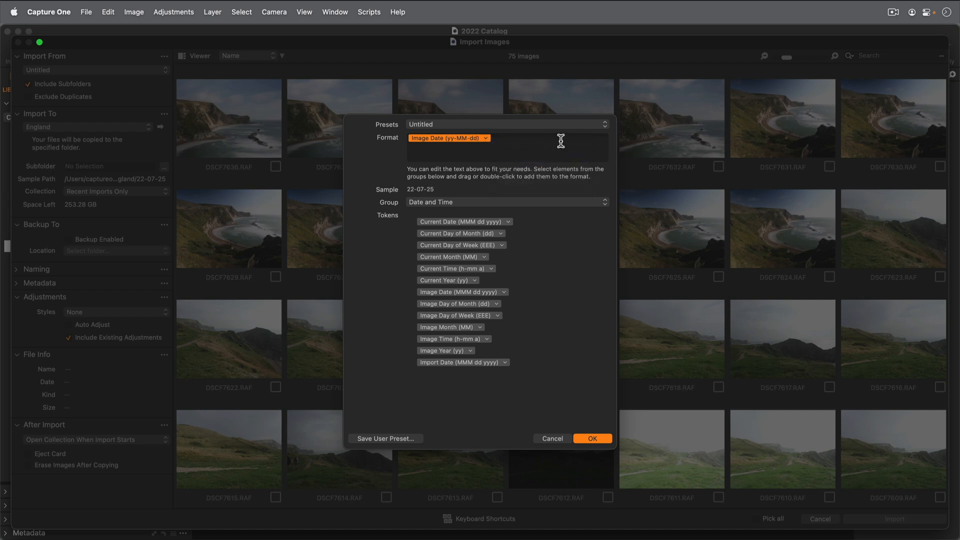
pyautogui.click(590, 438)
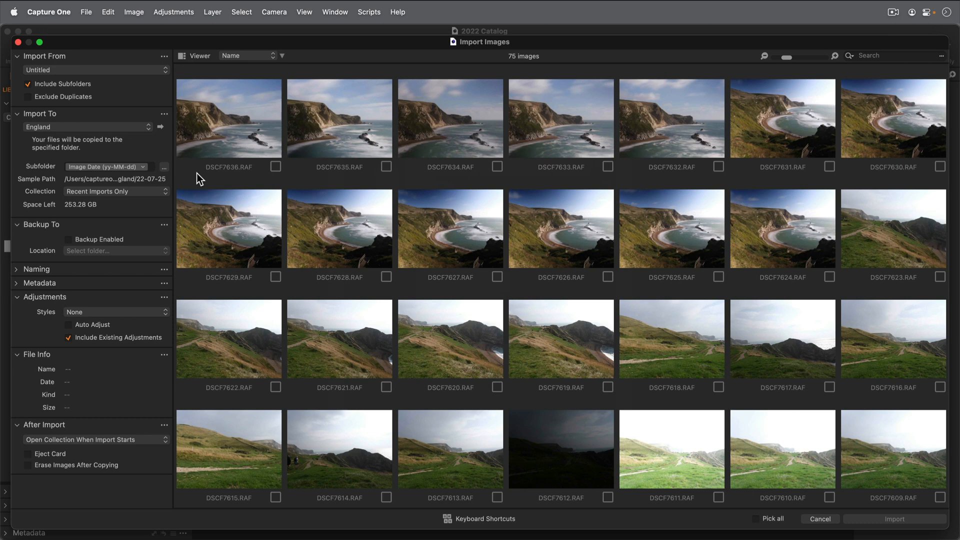
# Set the import Collection destination to the selected England album
pyautogui.click(115, 191)
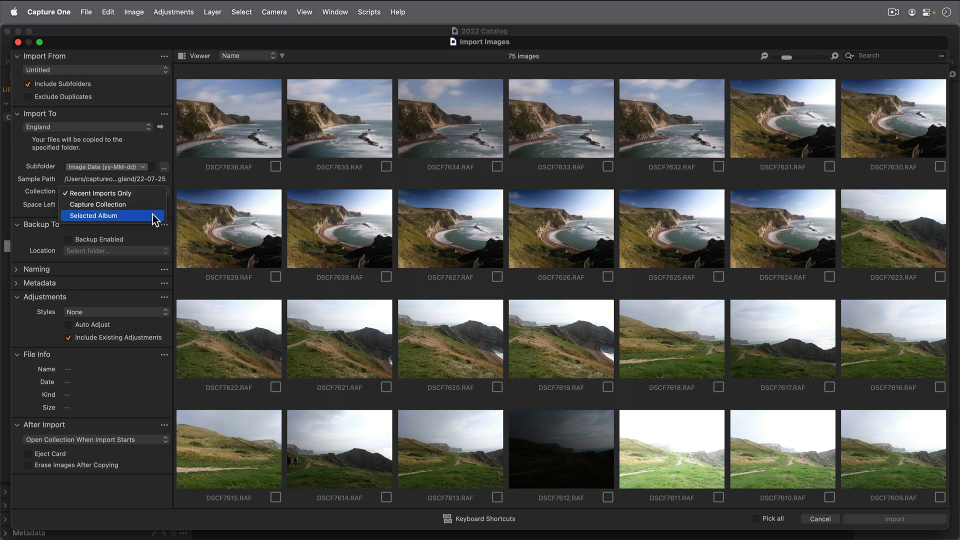
pyautogui.click(93, 215)
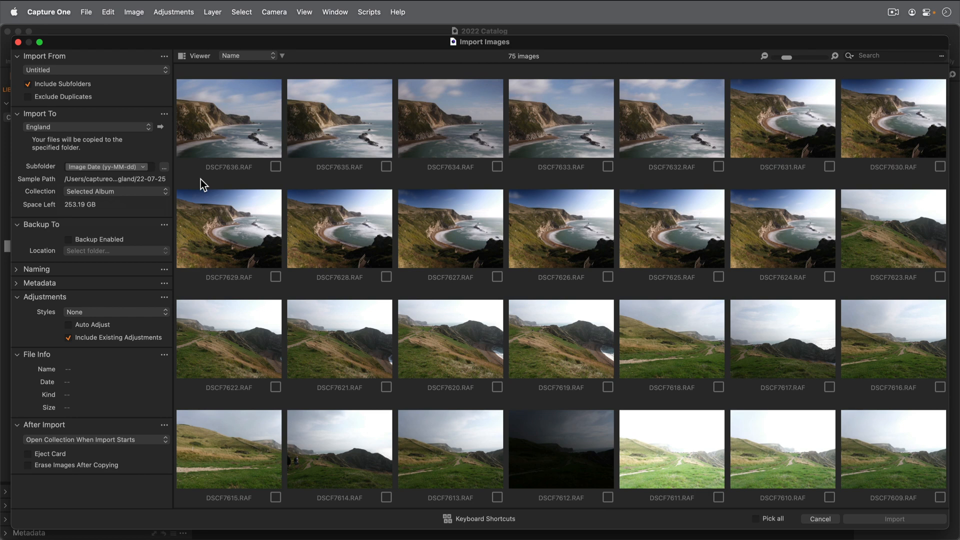
pyautogui.moveTo(218, 72)
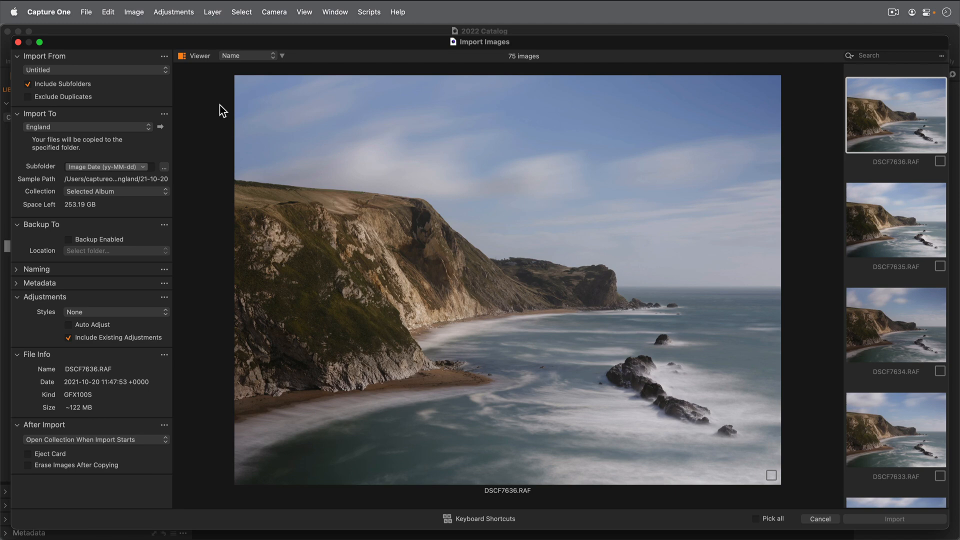
# Select the England images in the import viewer and run the import
pyautogui.press('Down')
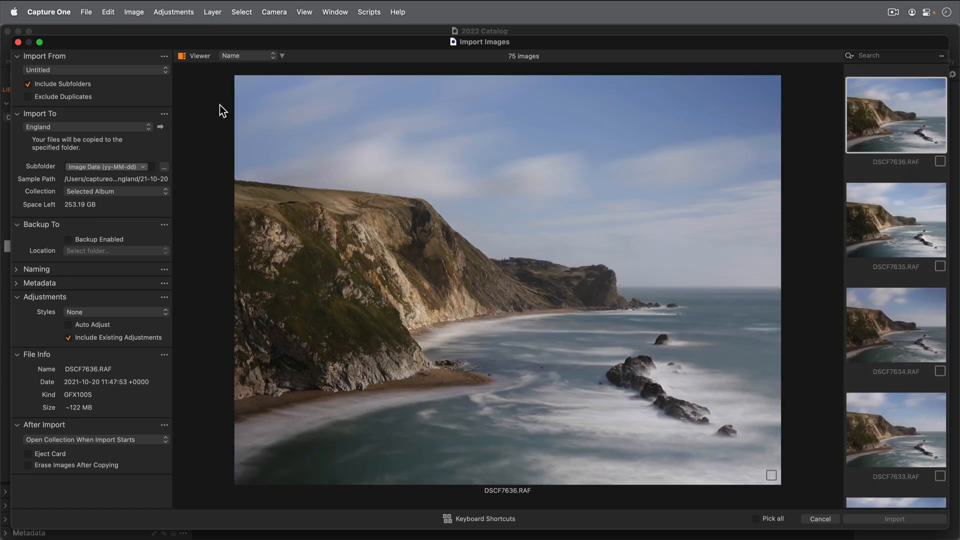
pyautogui.press('space')
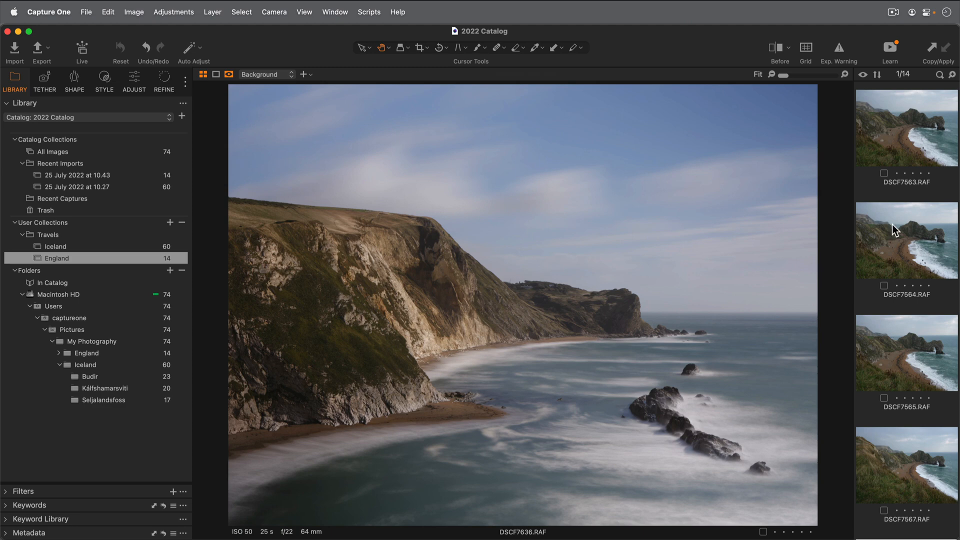
# Open the context menu for the Durdle Door image DSCF7564.RAF
pyautogui.rightClick(907, 239)
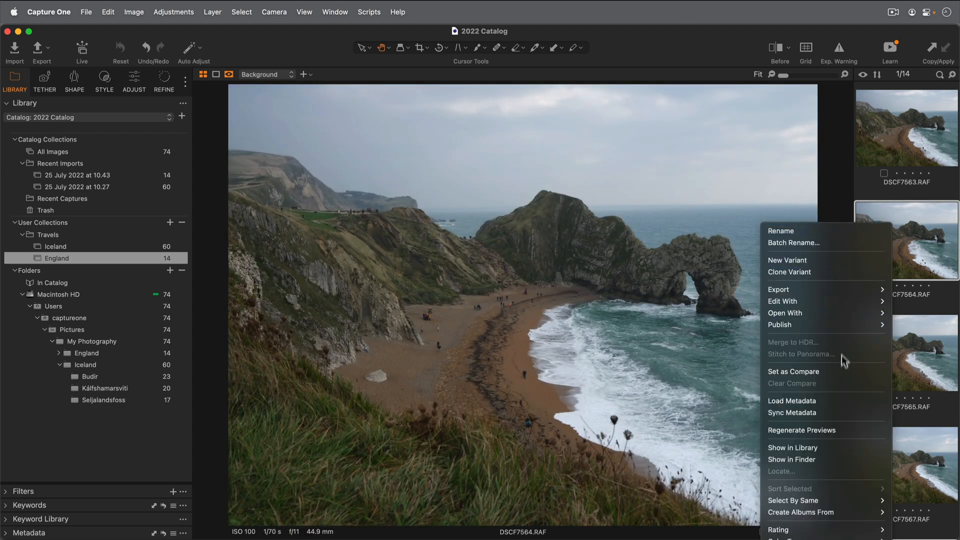
pyautogui.moveTo(842, 454)
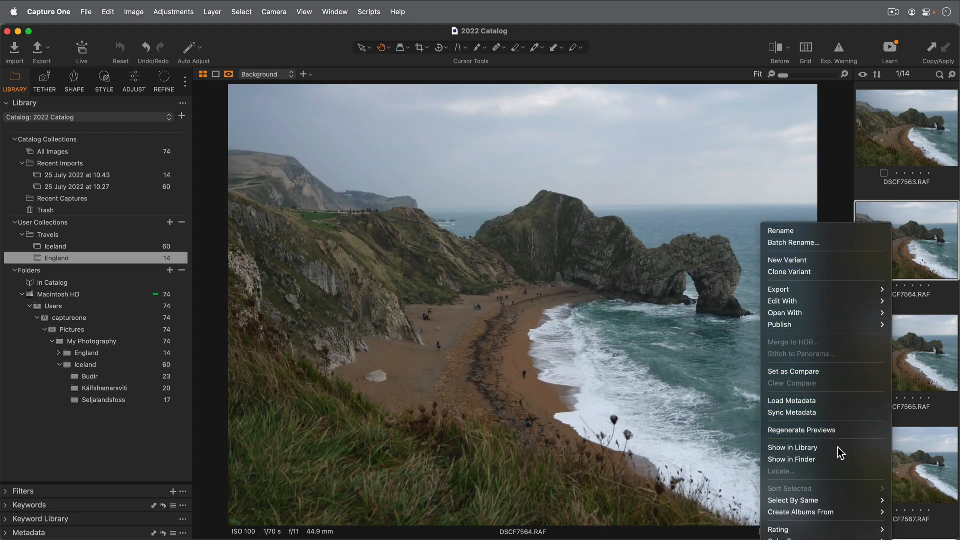